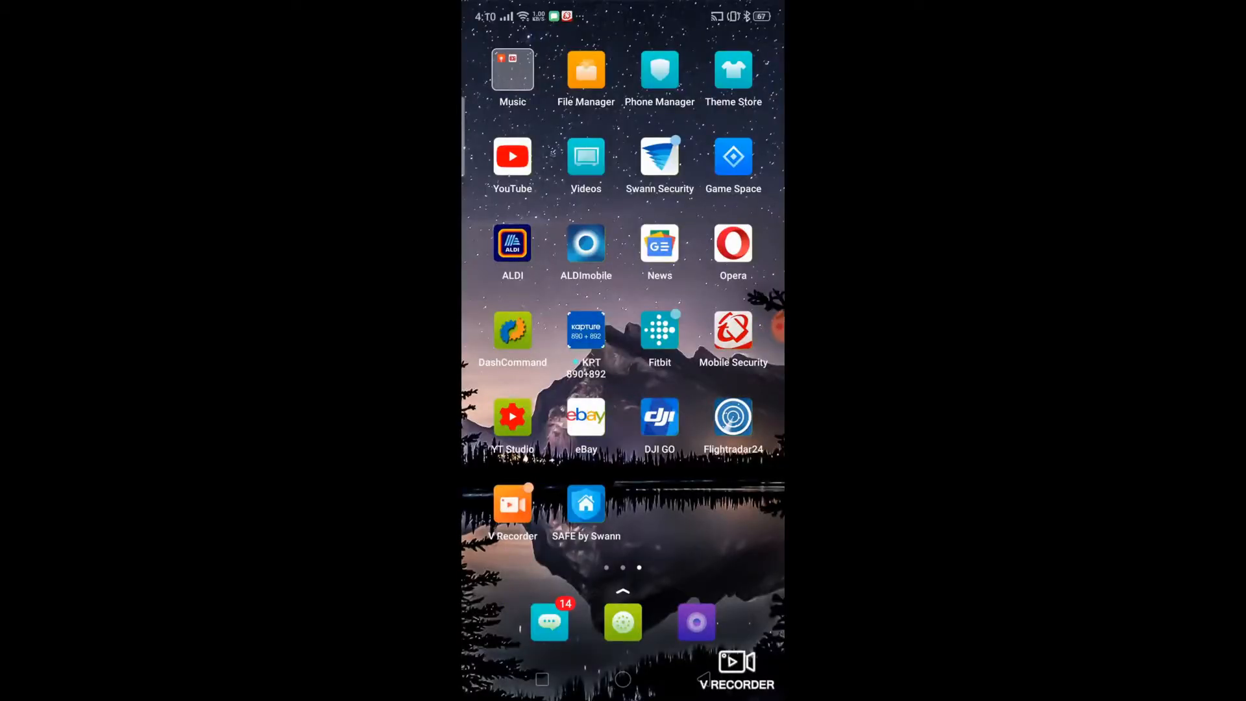
Step: Launch the SAFE by Swann app from the Android home screen
scroll(up, 3)
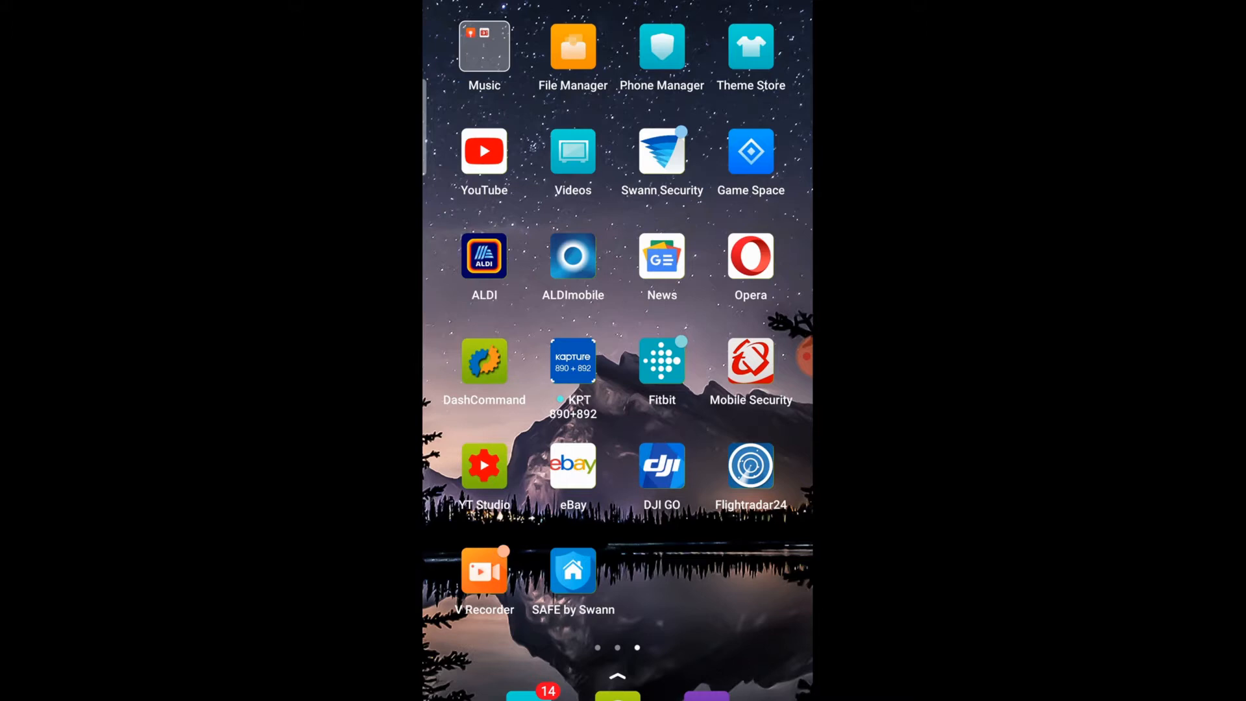
click(572, 570)
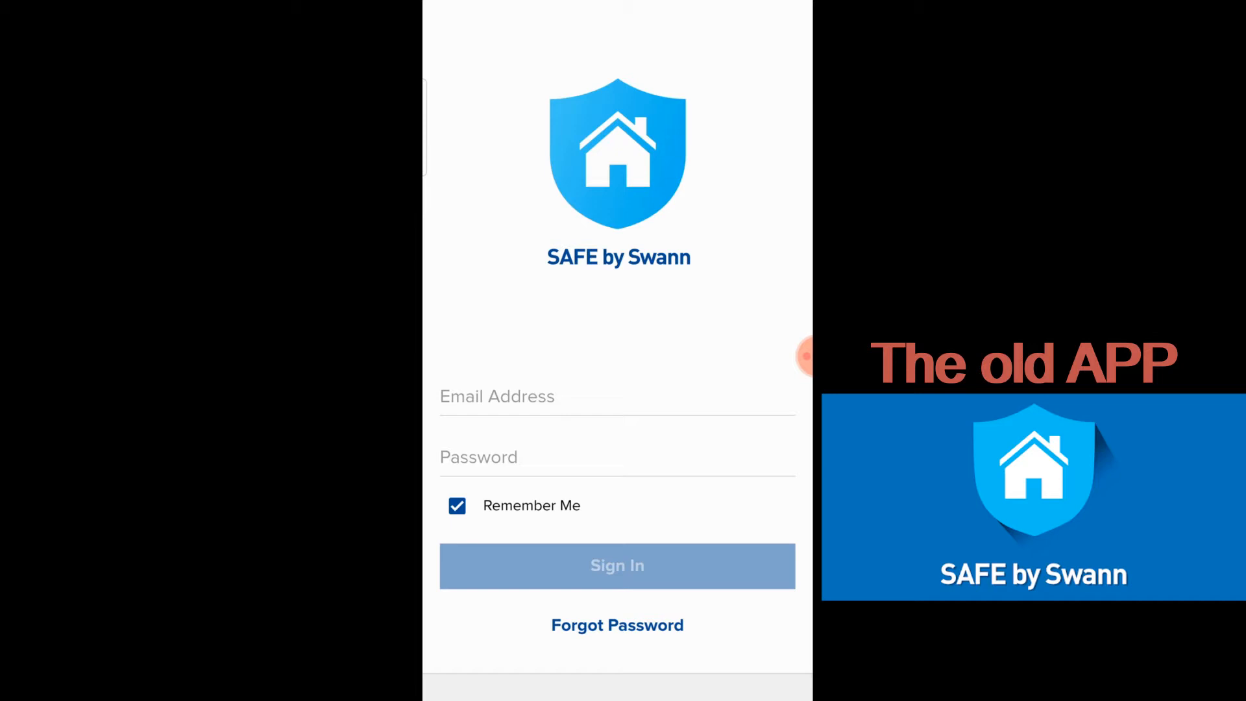
Step: Sign in, change arming mode from Home to Away, and close the mode panel
click(617, 565)
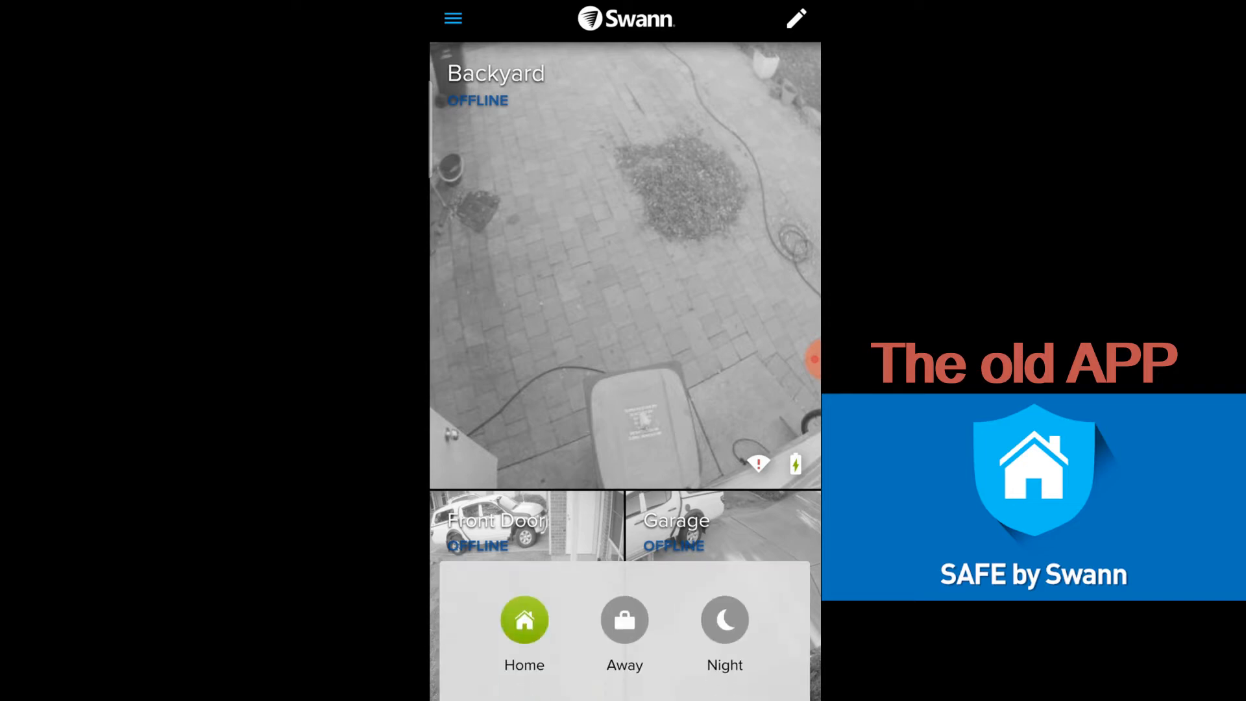
click(625, 619)
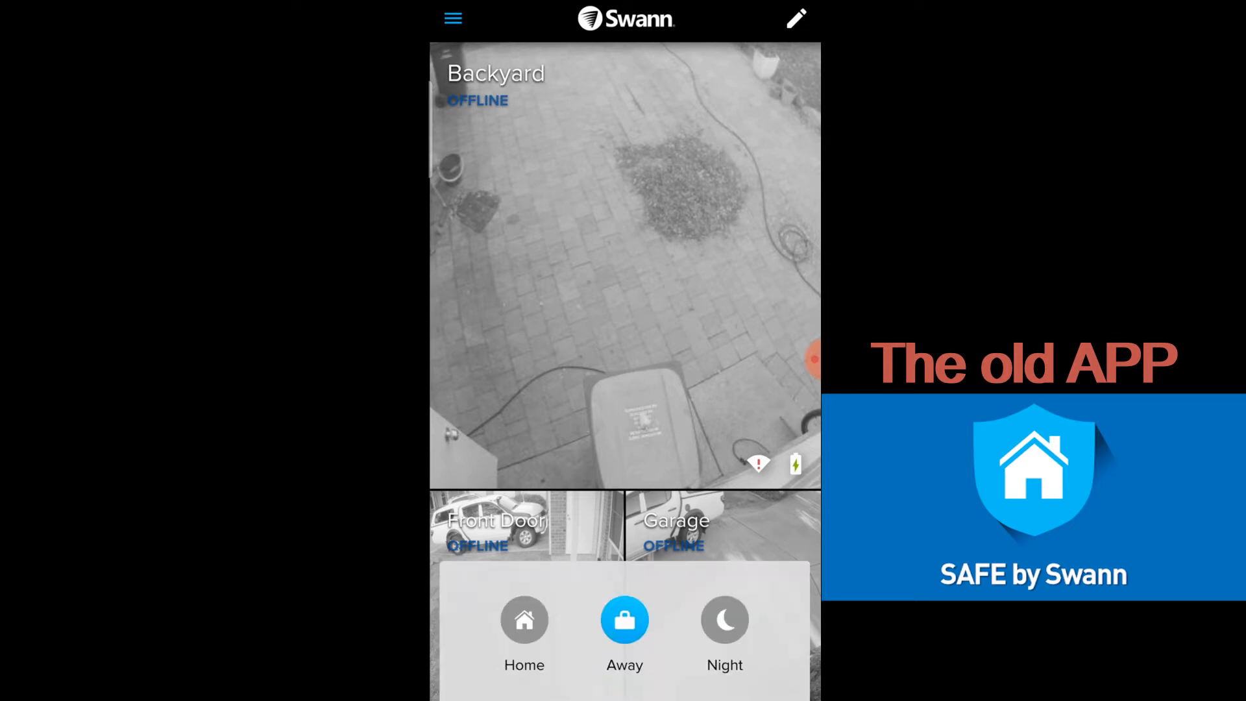
click(524, 620)
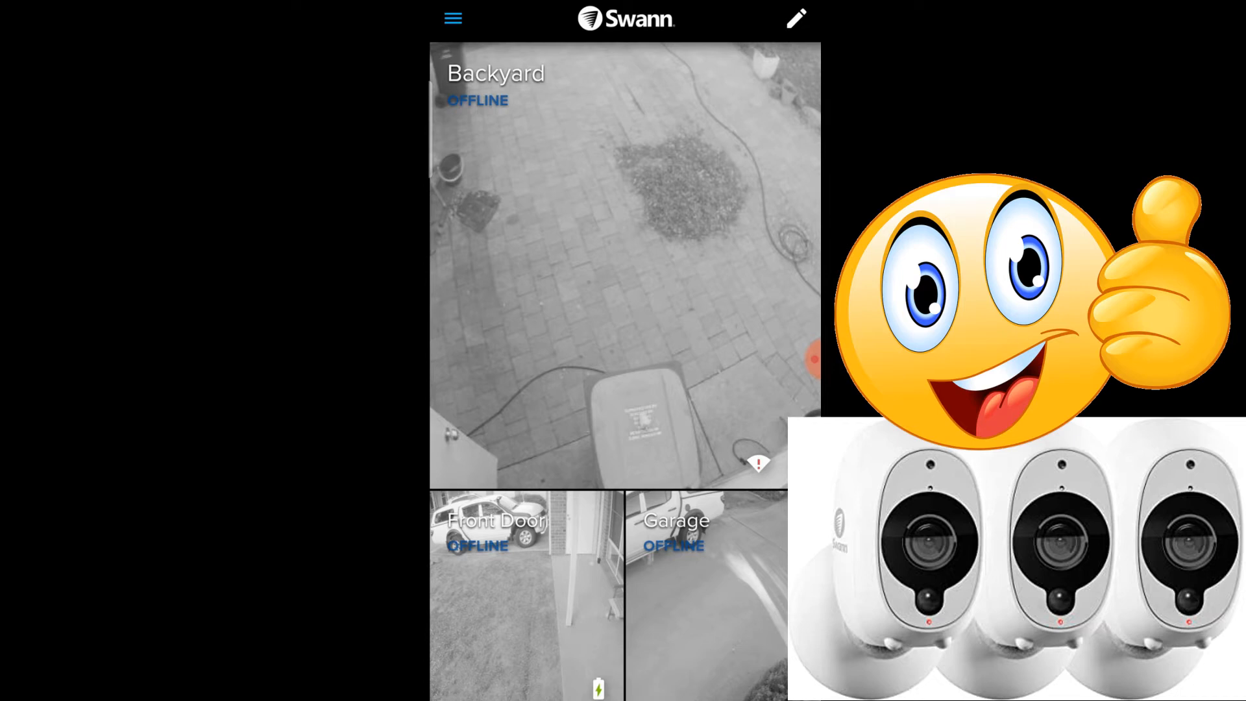
Step: Leave SAFE by Swann and open Swann Security to its live camera view
scroll(down, 3)
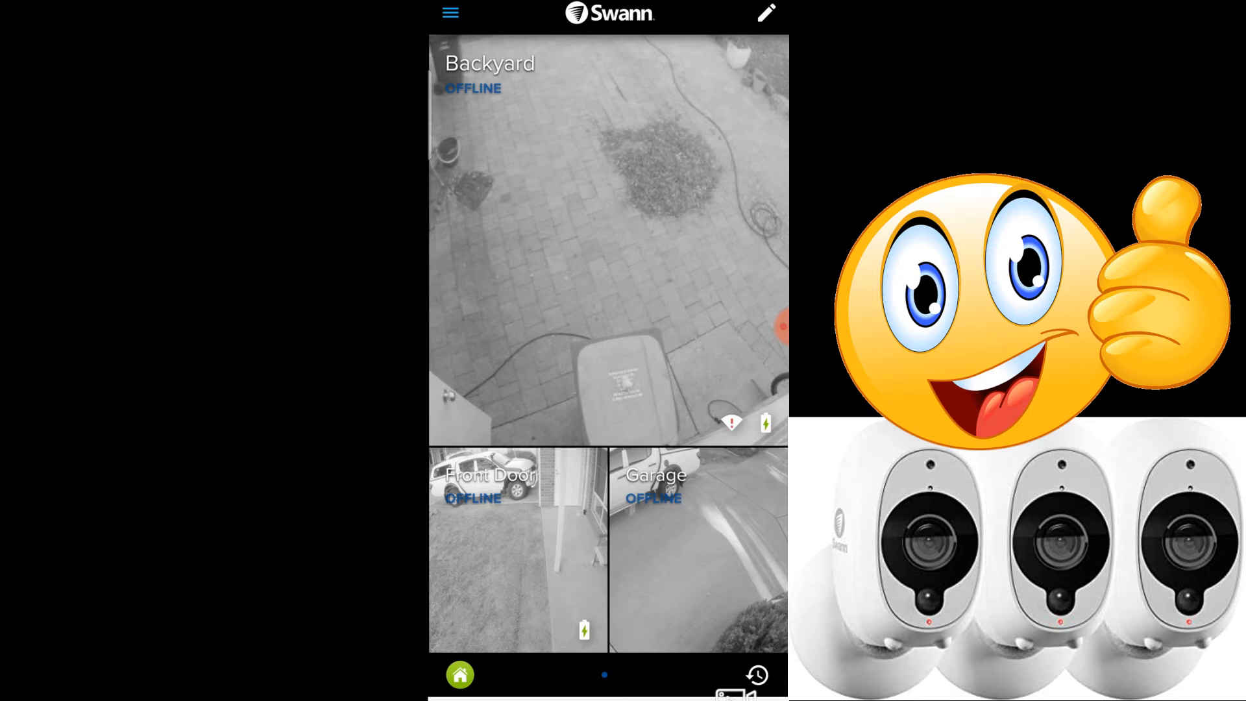
click(780, 326)
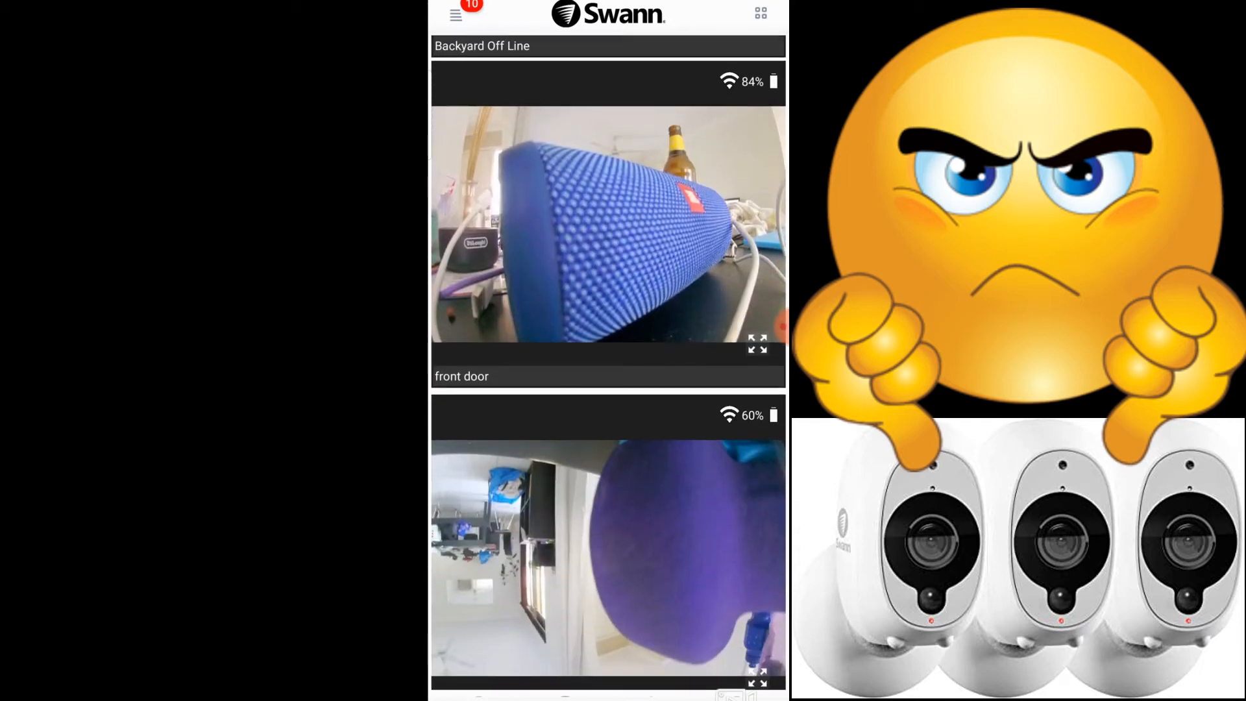
Step: Scroll the live view and open the hamburger menu with profile and device settings
scroll(up, 3)
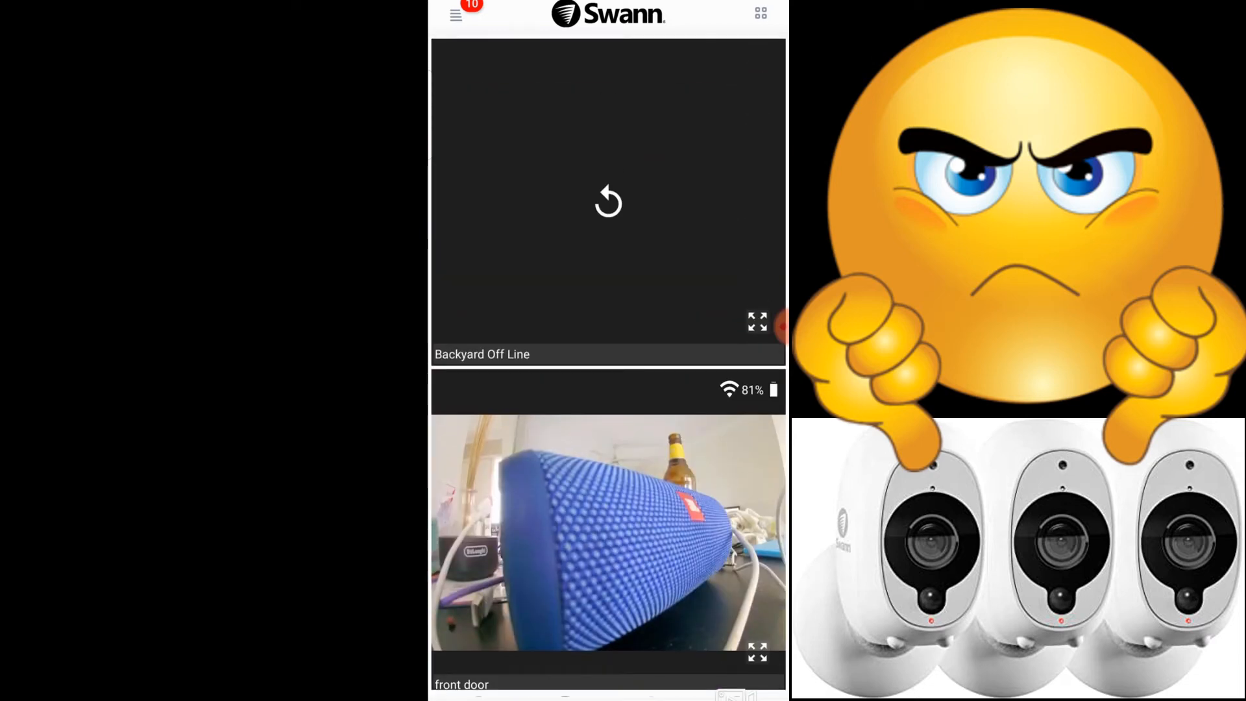
click(608, 201)
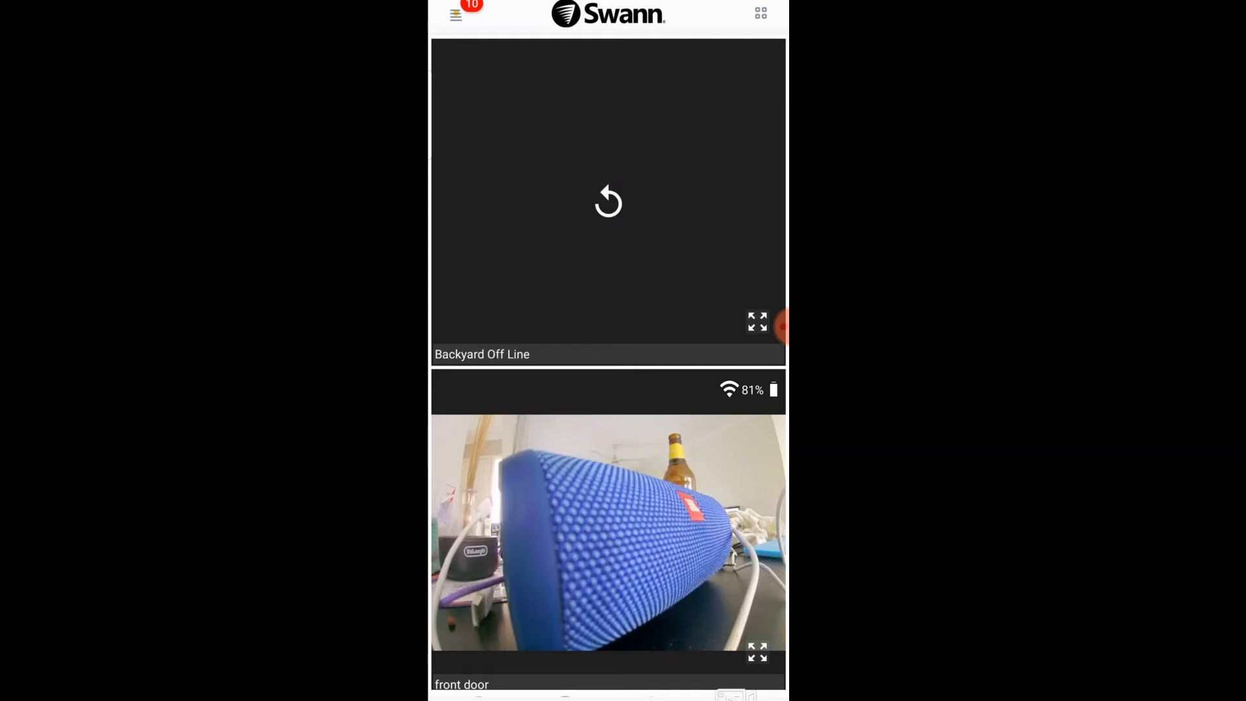
click(456, 14)
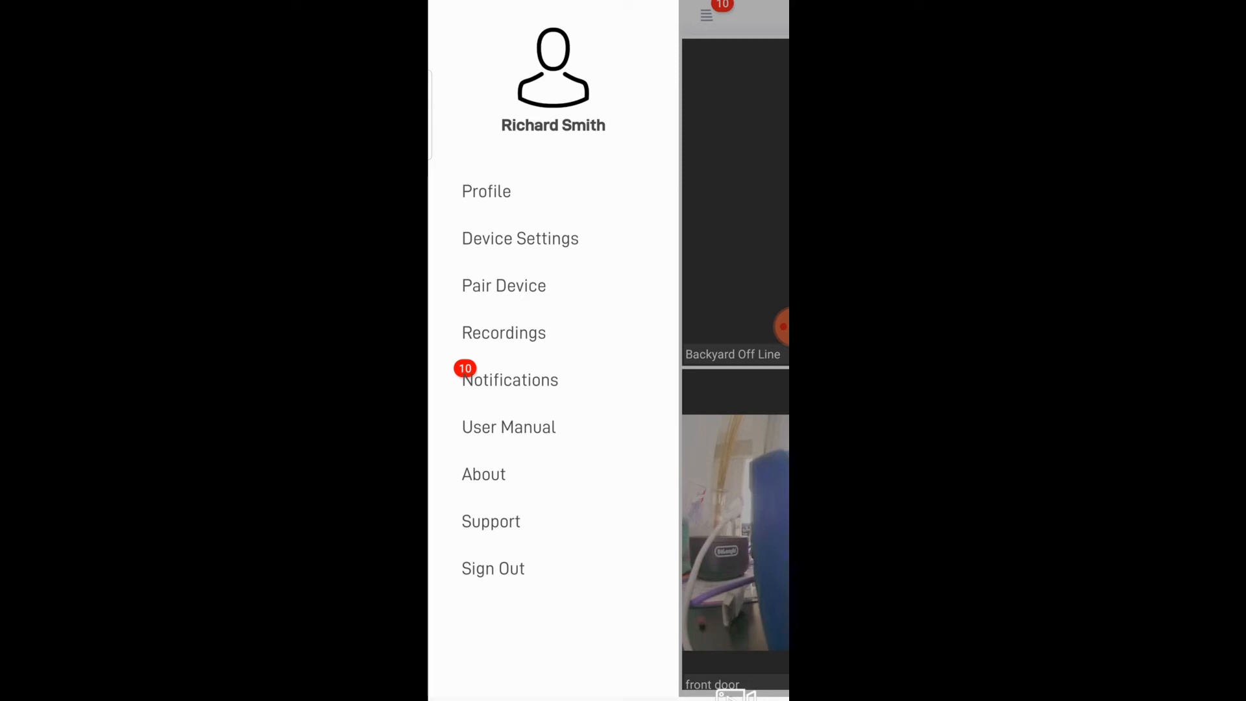
Step: Check the Garage camera's Motion Settings (sensitivity Off) and go back to its Overview
click(520, 238)
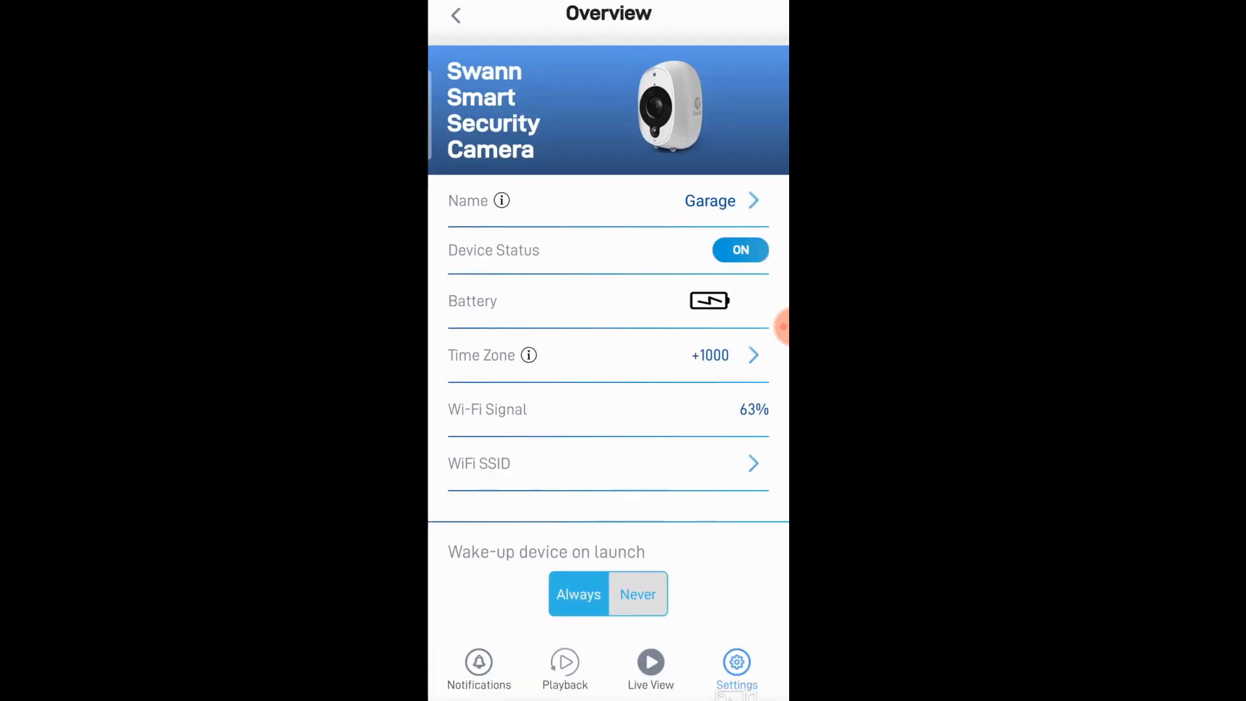
scroll(down, 3)
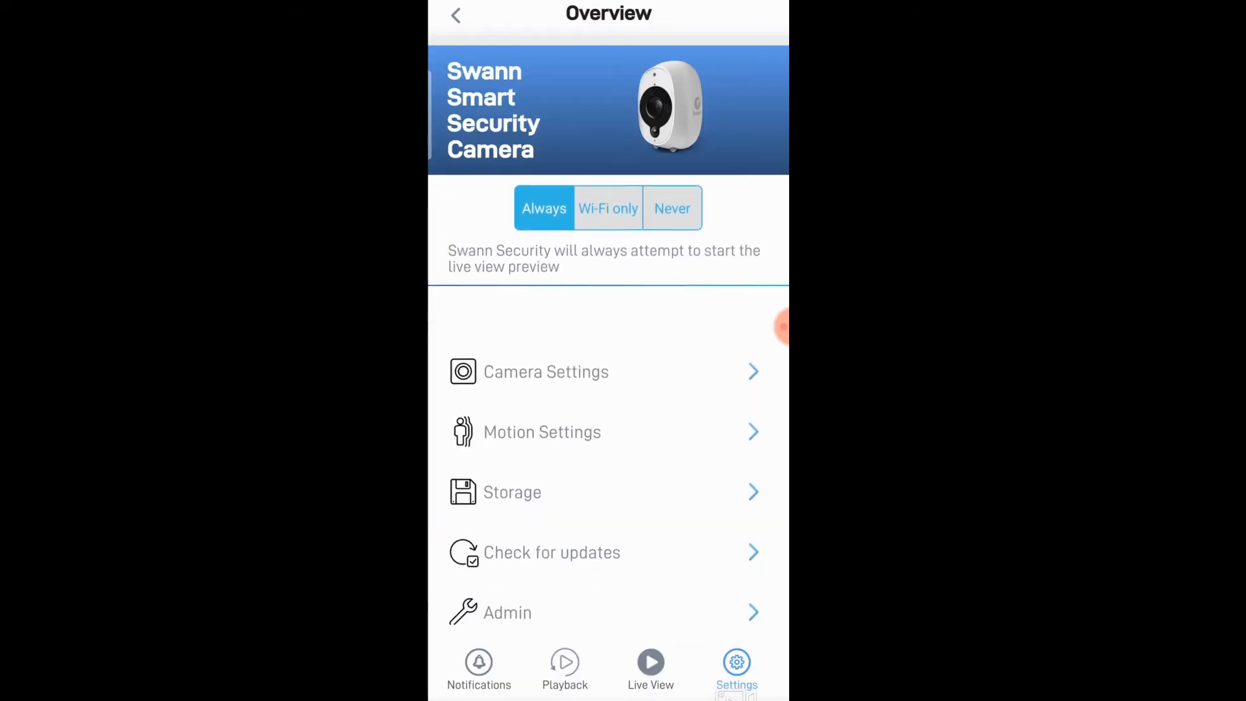
click(542, 432)
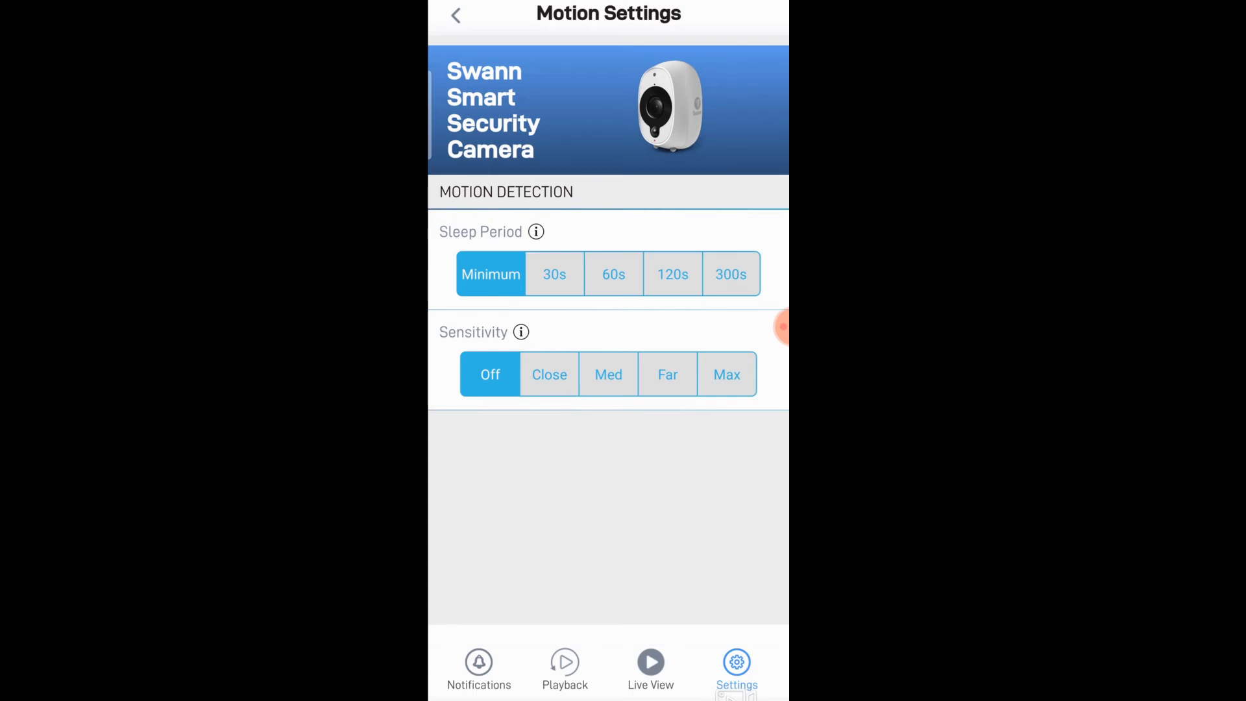
click(455, 14)
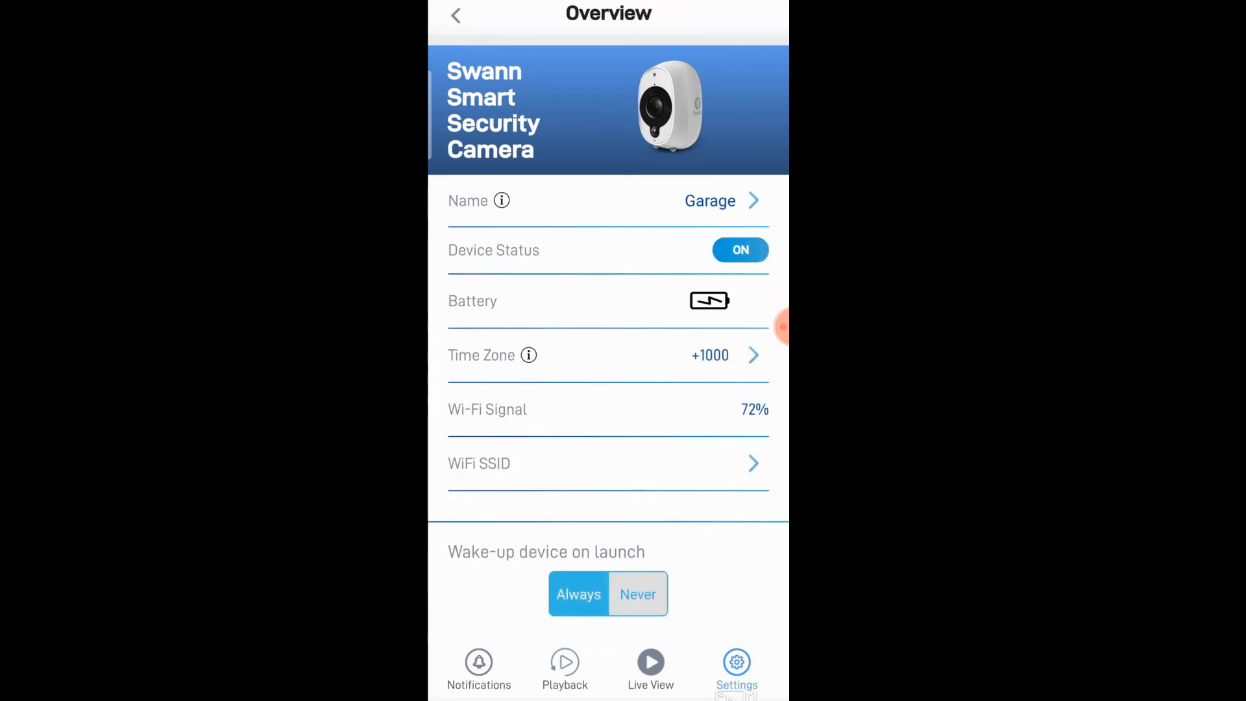
Step: Open the front door camera's Motion Settings, showing sensitivity Off
click(456, 14)
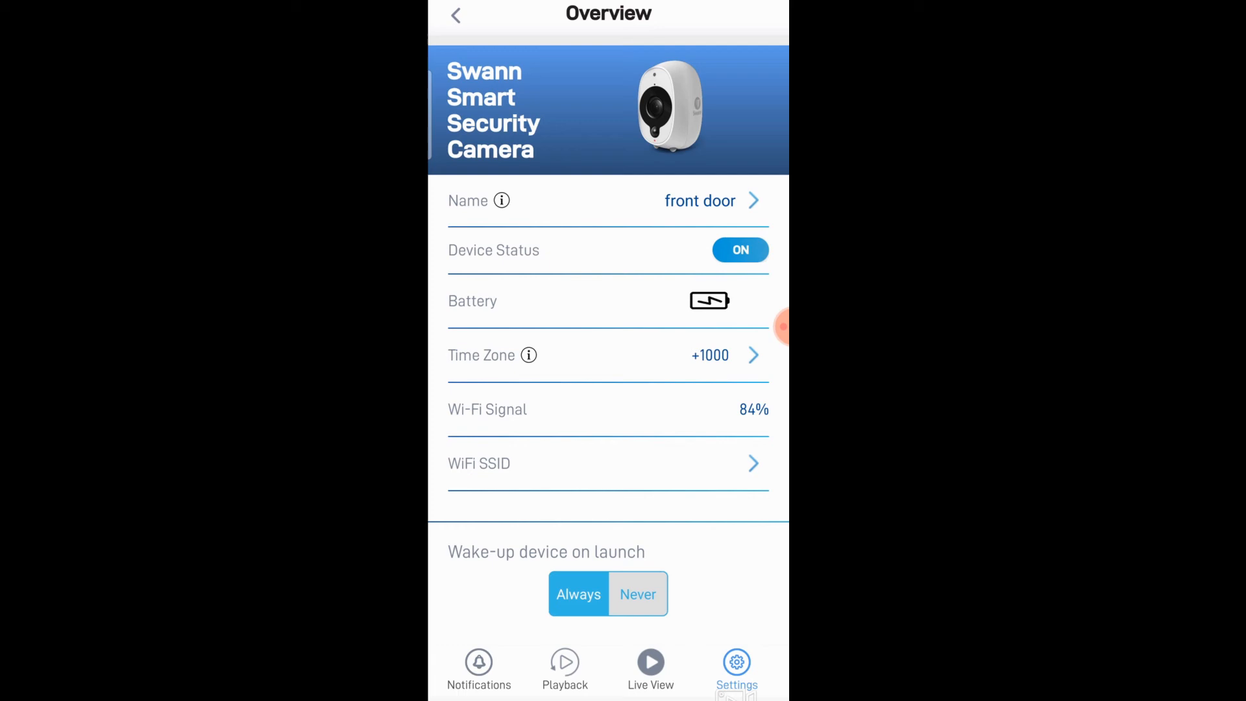
scroll(down, 3)
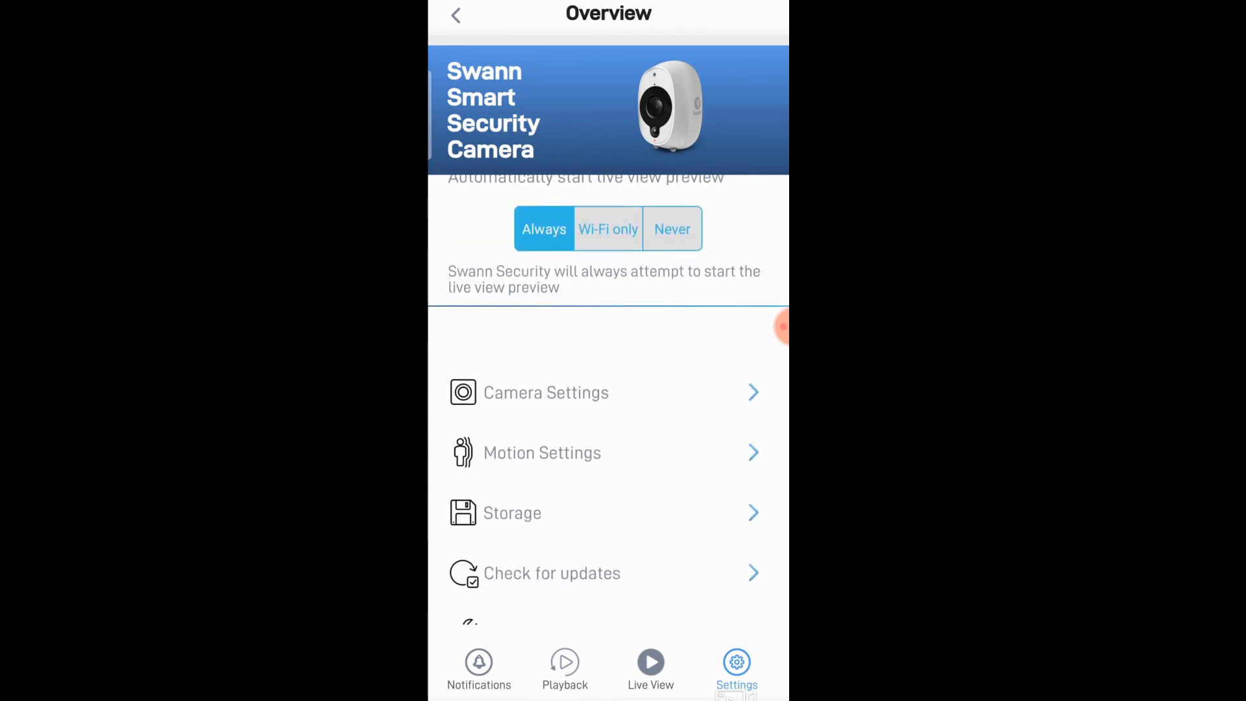
click(542, 453)
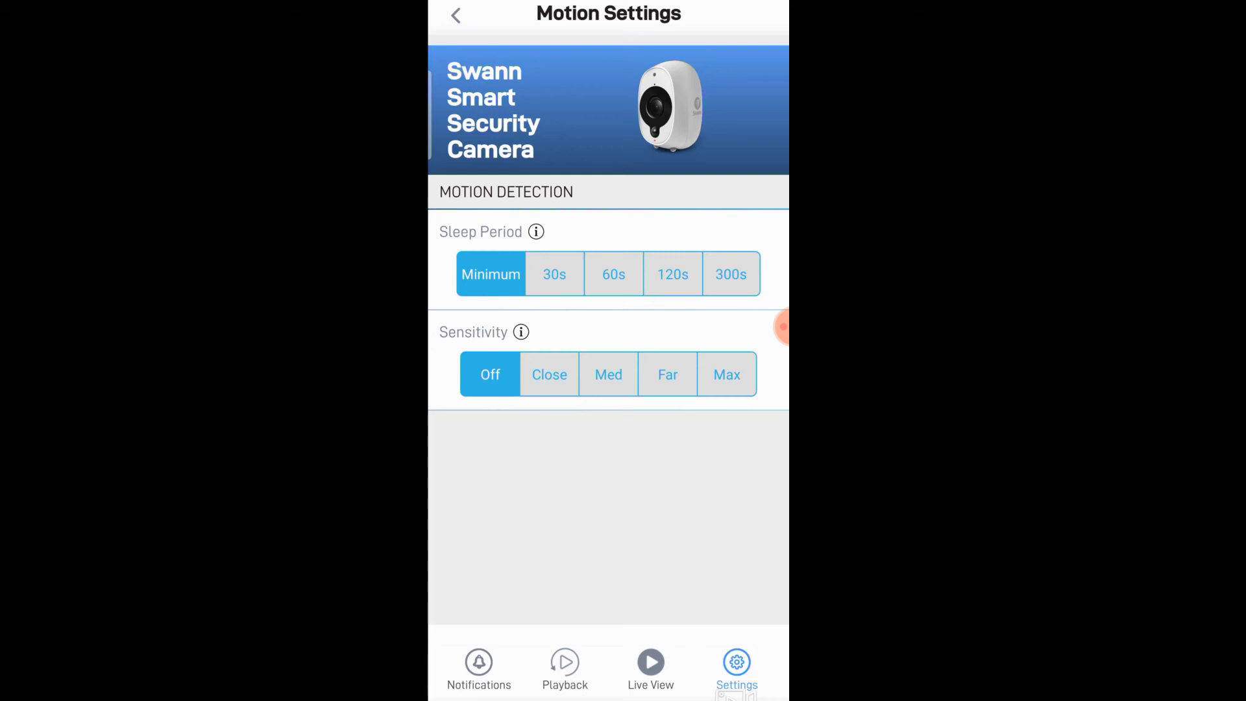
Step: Go back to Live View showing the front door and second camera feeds
click(455, 14)
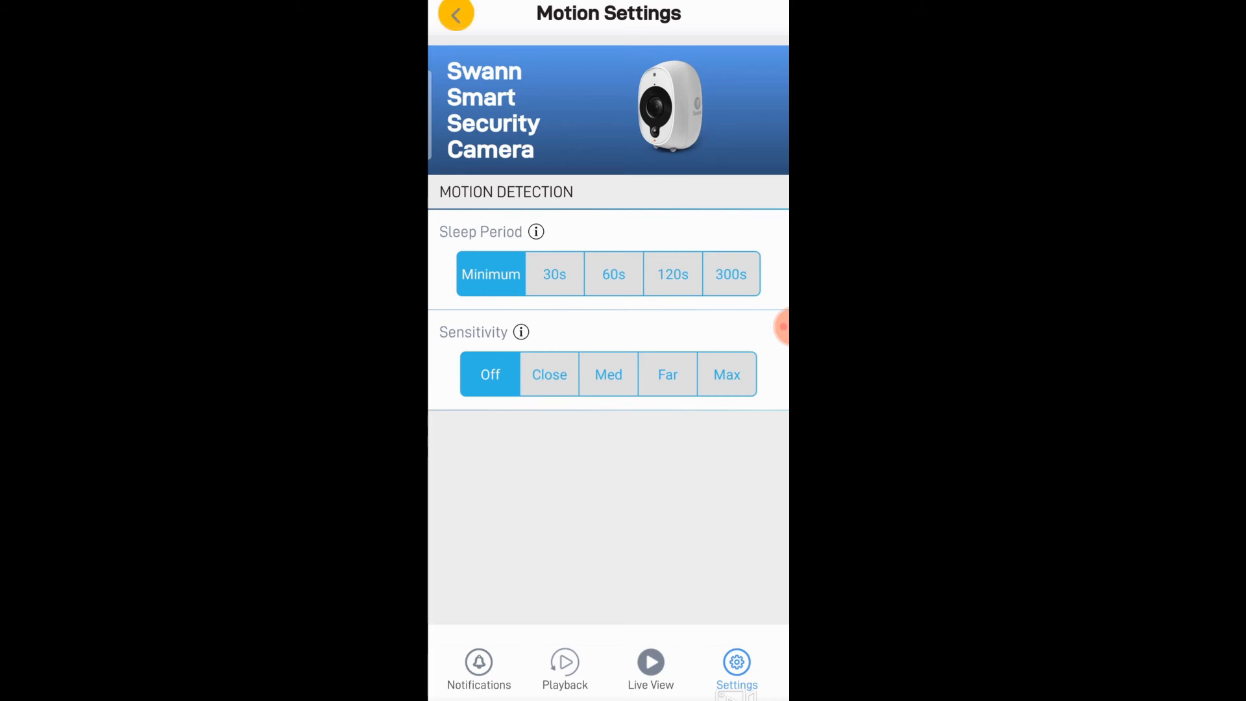
click(456, 14)
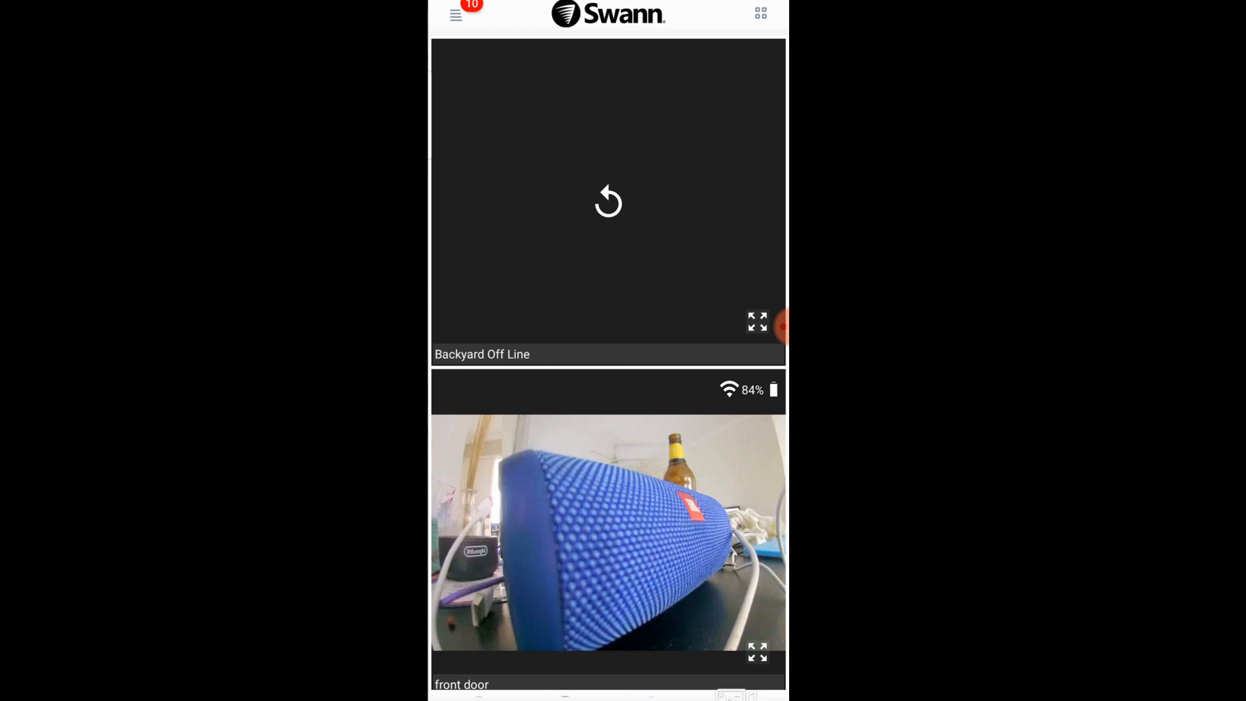
scroll(down, 3)
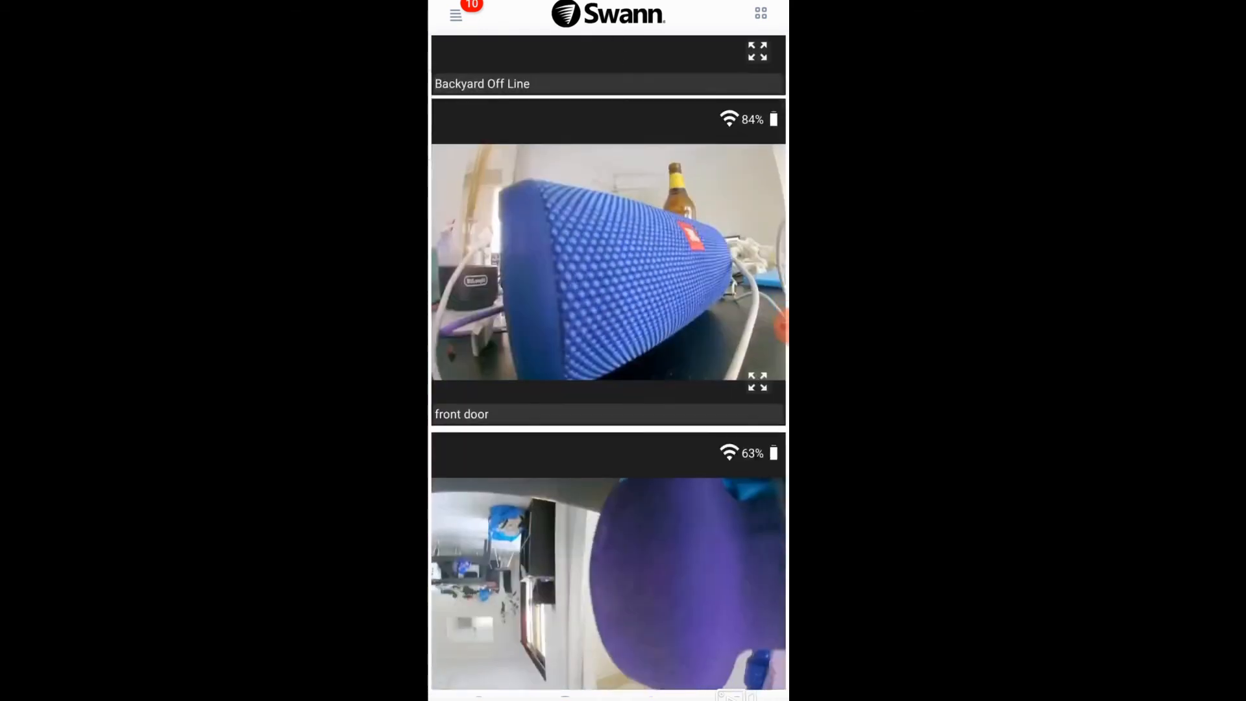